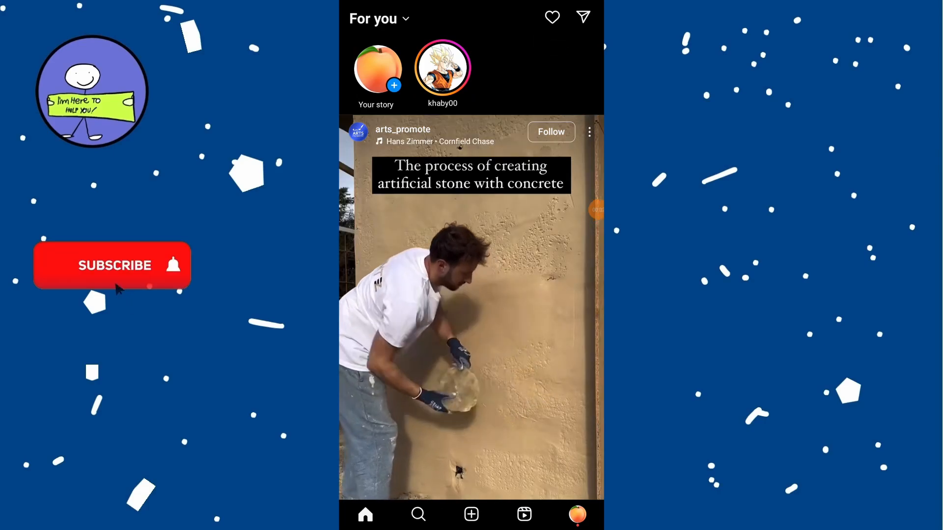
# Start a new Reel from the create menu using the YouTube logo video.
pyautogui.click(115, 266)
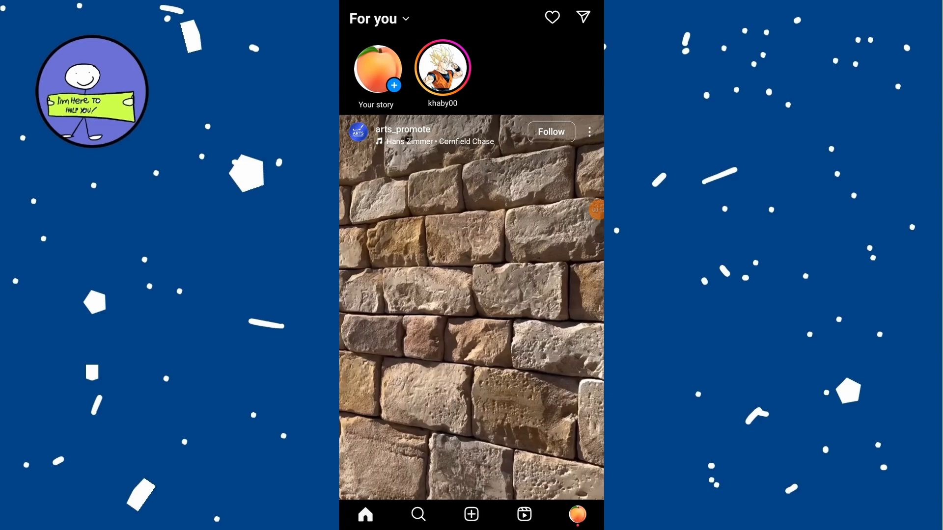
pyautogui.click(471, 514)
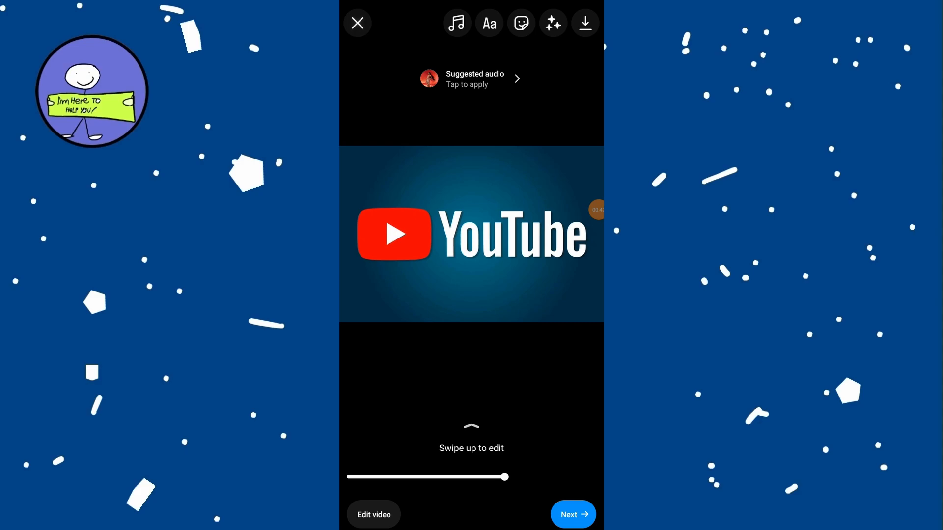
# Set 'Beautiful' by Giulio Cercato as the reel's music, share it, and view own posts.
pyautogui.click(456, 23)
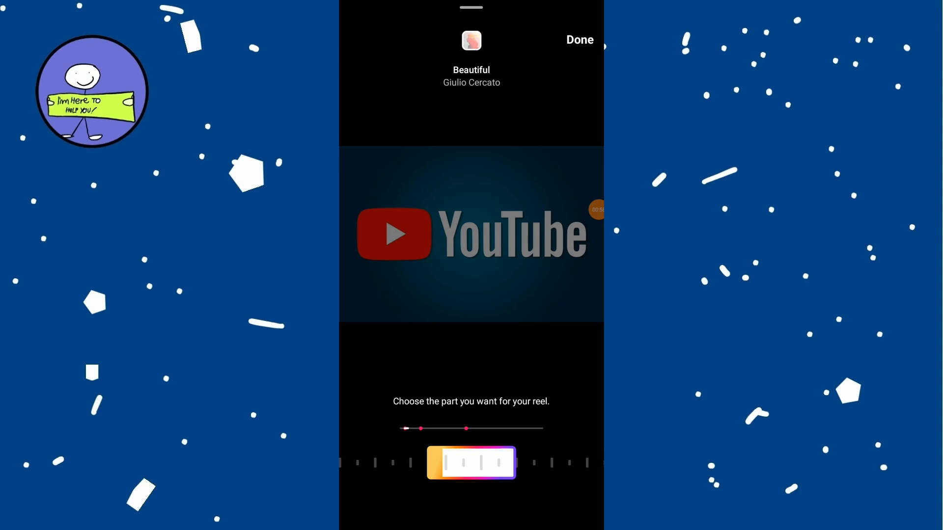
pyautogui.click(579, 40)
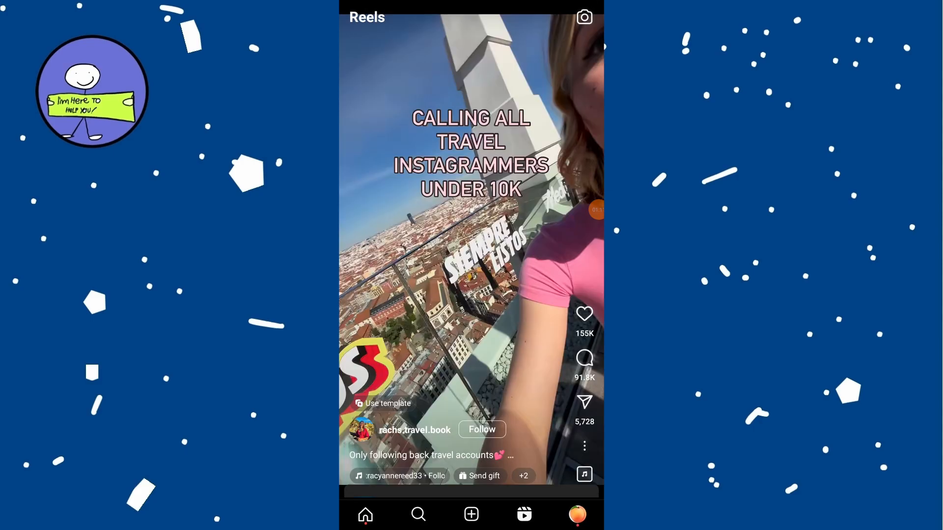
pyautogui.click(576, 515)
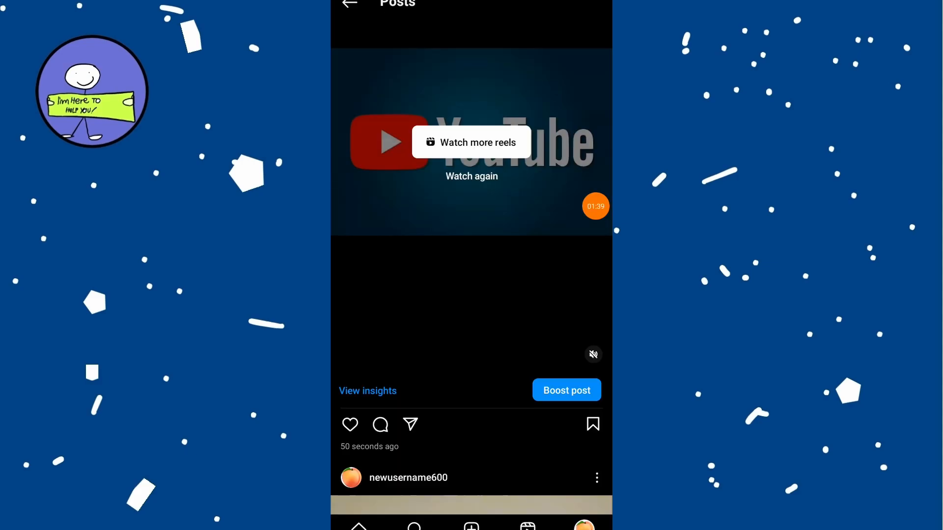
# Copy the posted YouTube reel's link into save-free.com's URL field.
pyautogui.click(410, 425)
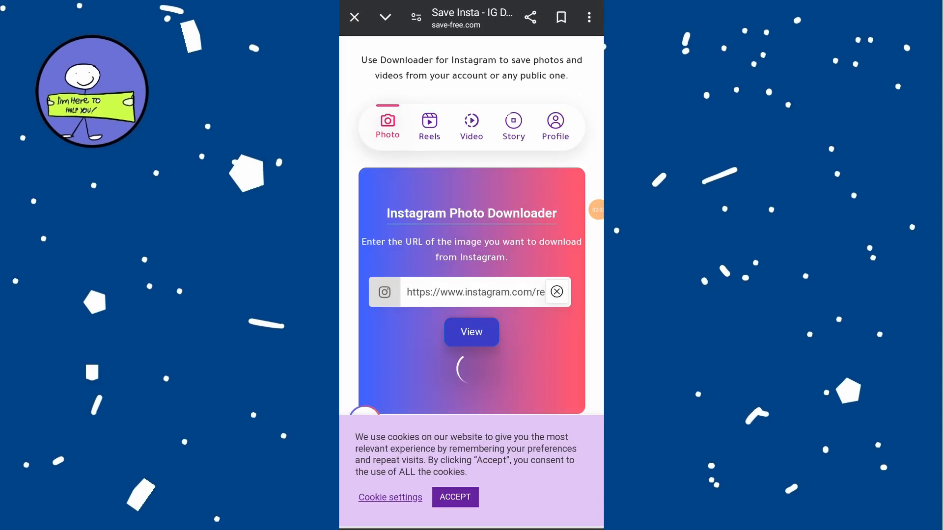
# Submit the pasted reel link through Save Free's Reels downloader.
pyautogui.click(429, 124)
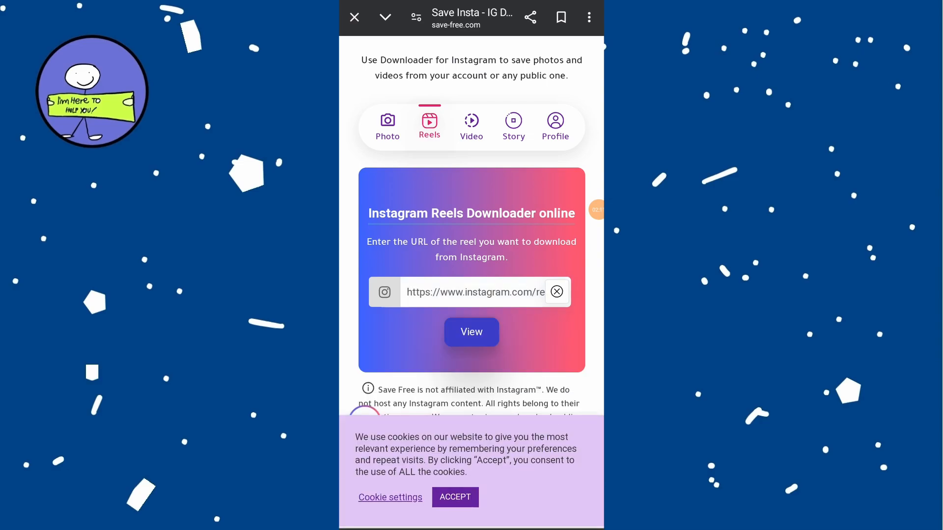
pyautogui.click(472, 332)
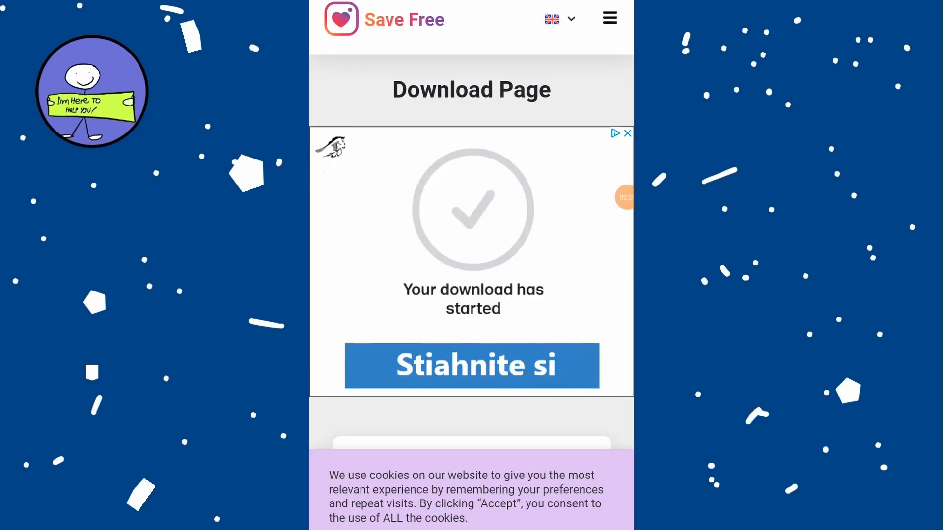
# Scroll to the reel preview on the Download Page and choose Download Video.
pyautogui.scroll(-3)
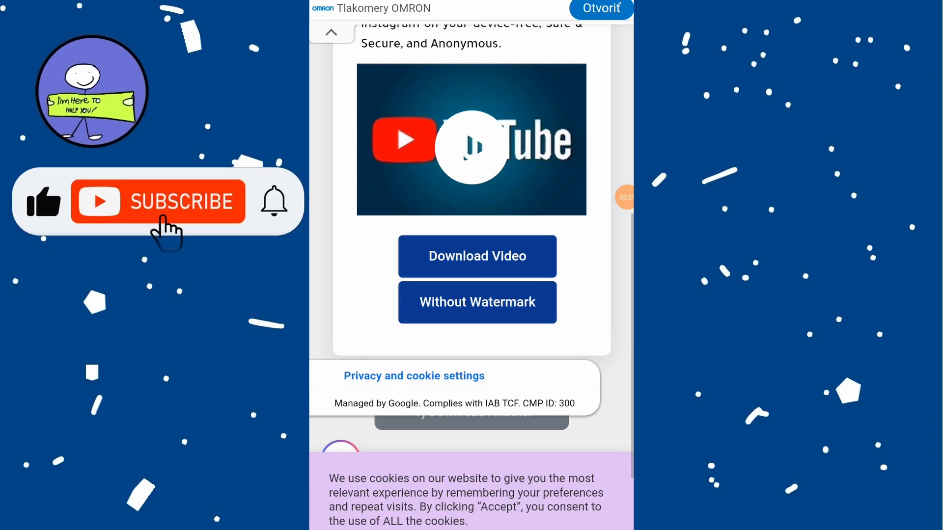
pyautogui.click(158, 201)
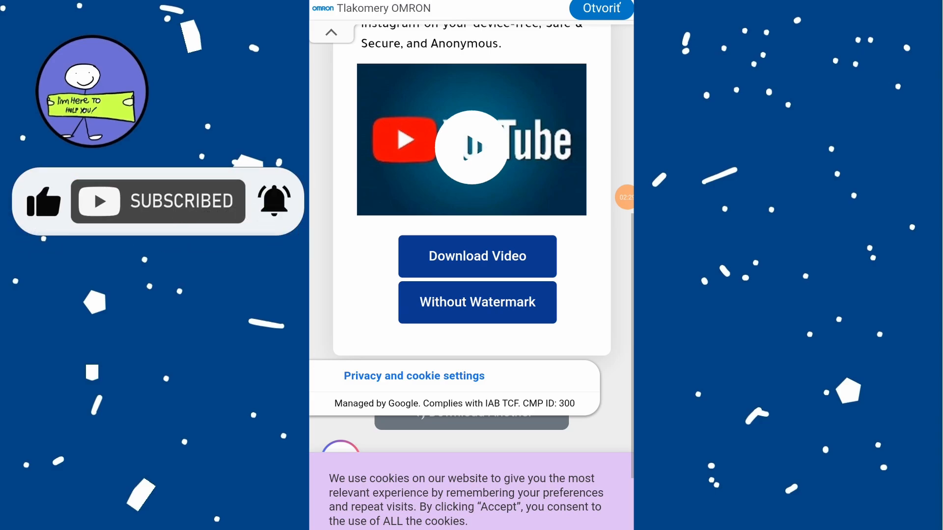